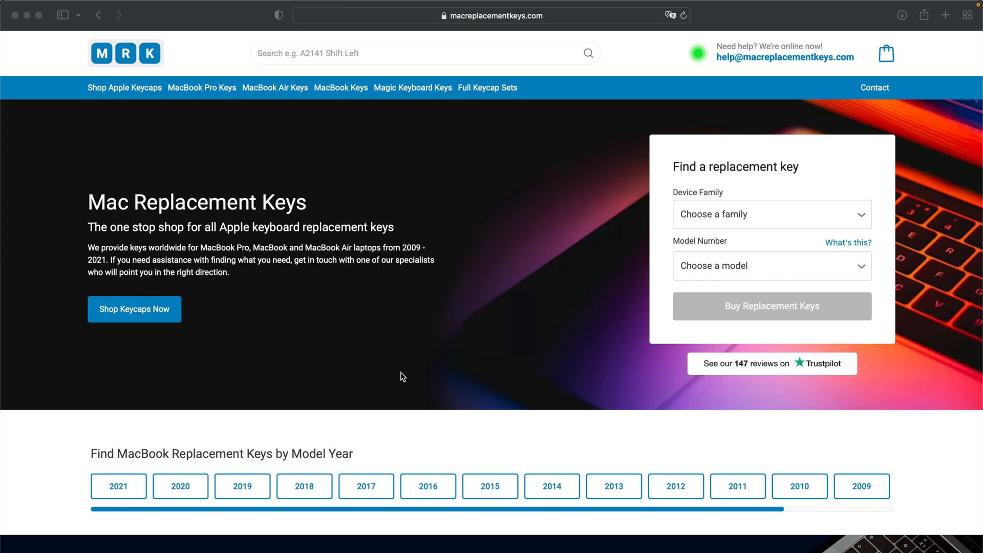
pyautogui.moveTo(451, 24)
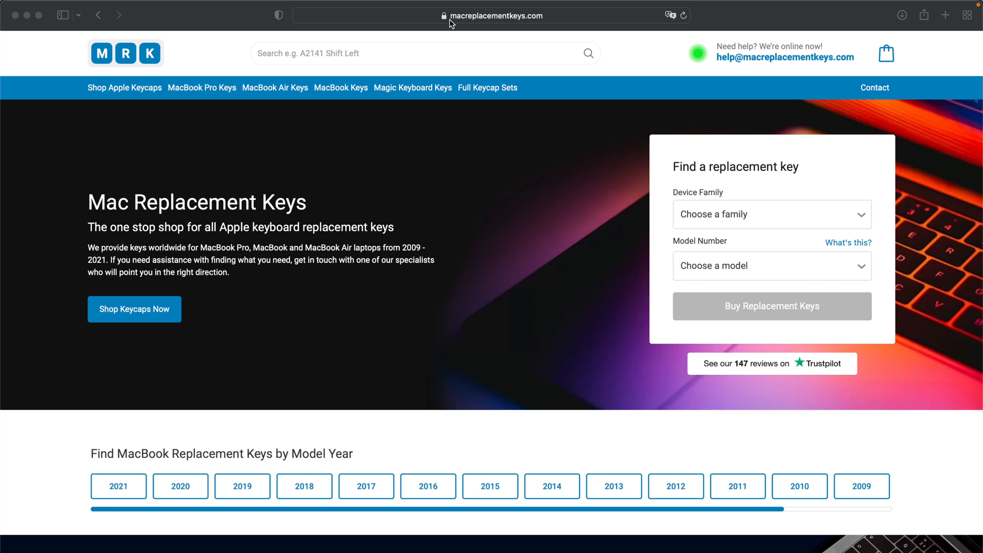
pyautogui.moveTo(781, 287)
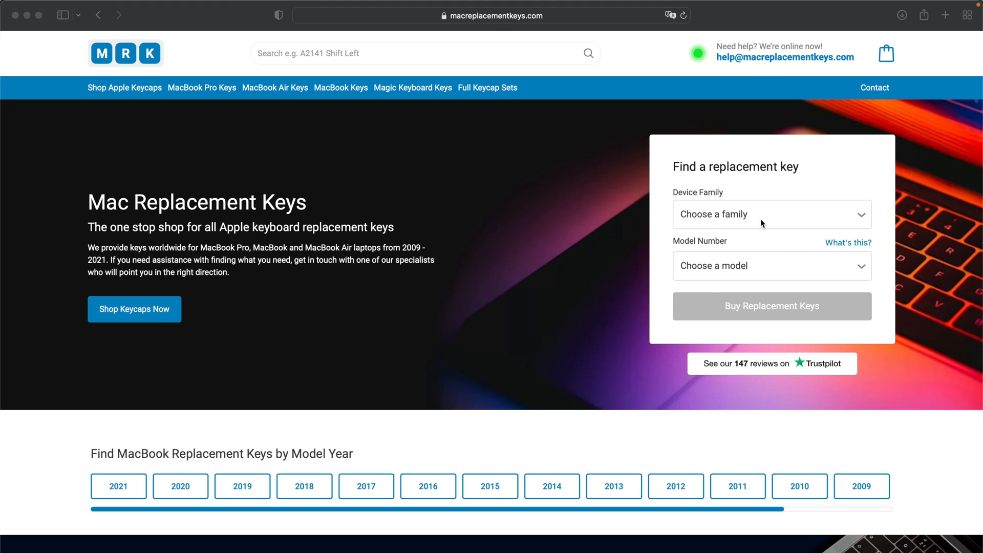
# Choose MacBook Pro and model A1708 in the key finder, checking the model-number help.
pyautogui.click(770, 214)
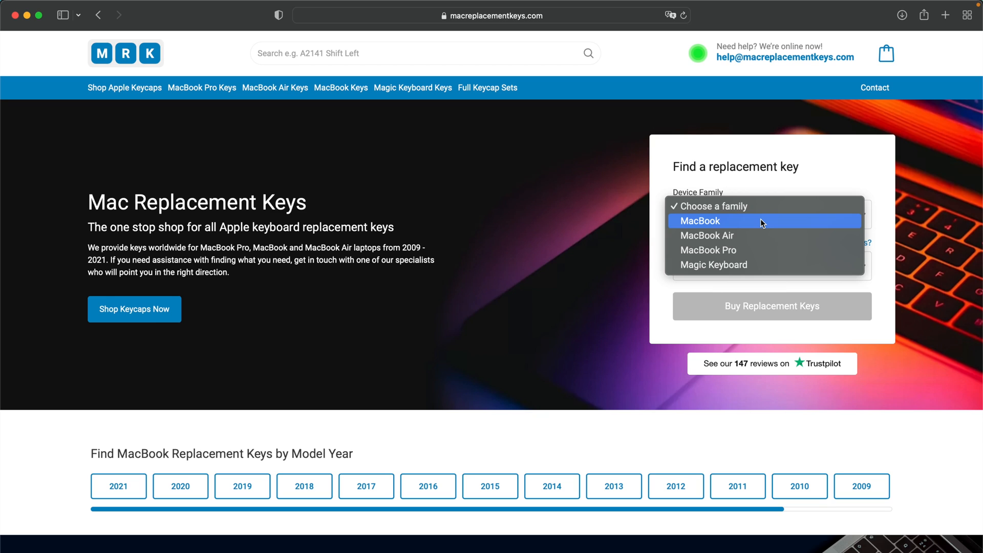
pyautogui.moveTo(754, 251)
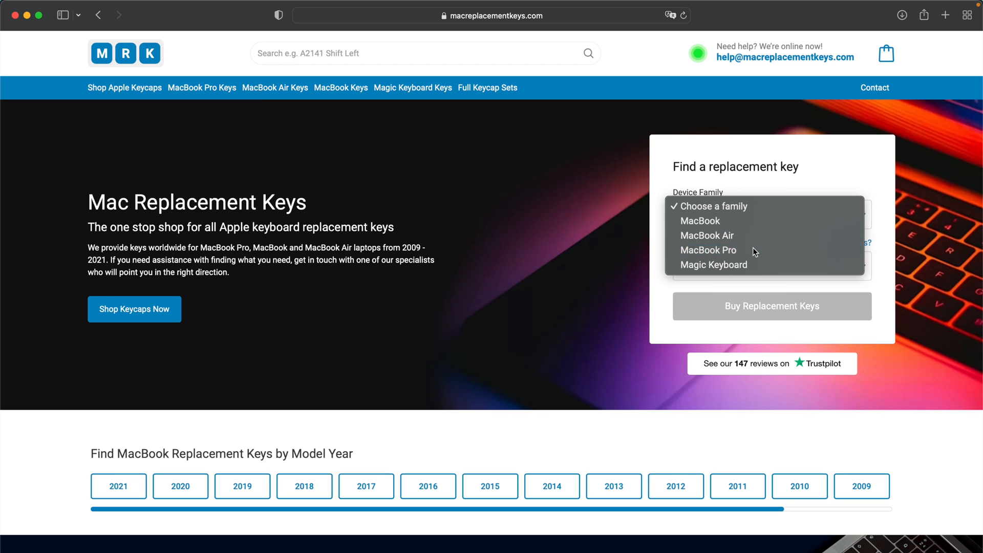
pyautogui.click(708, 249)
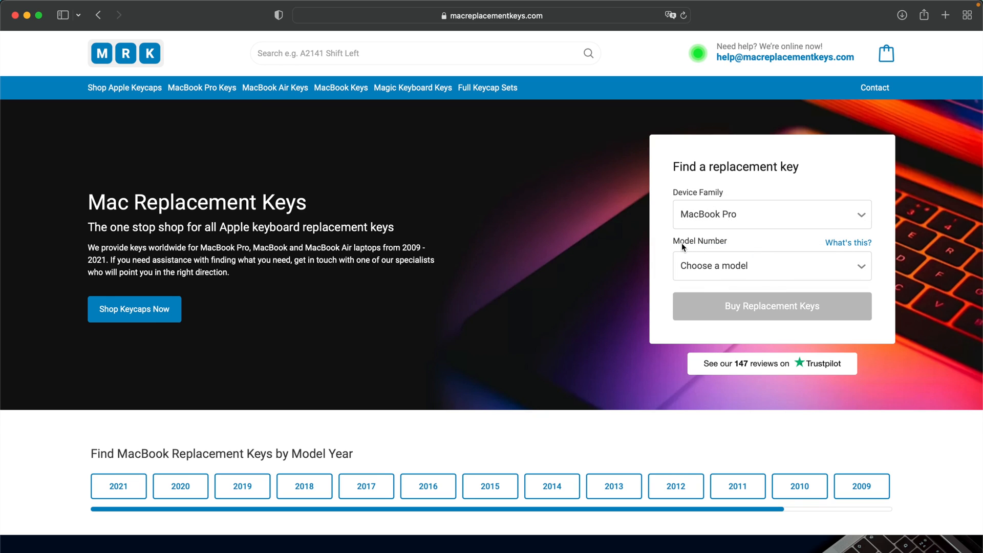
pyautogui.click(770, 265)
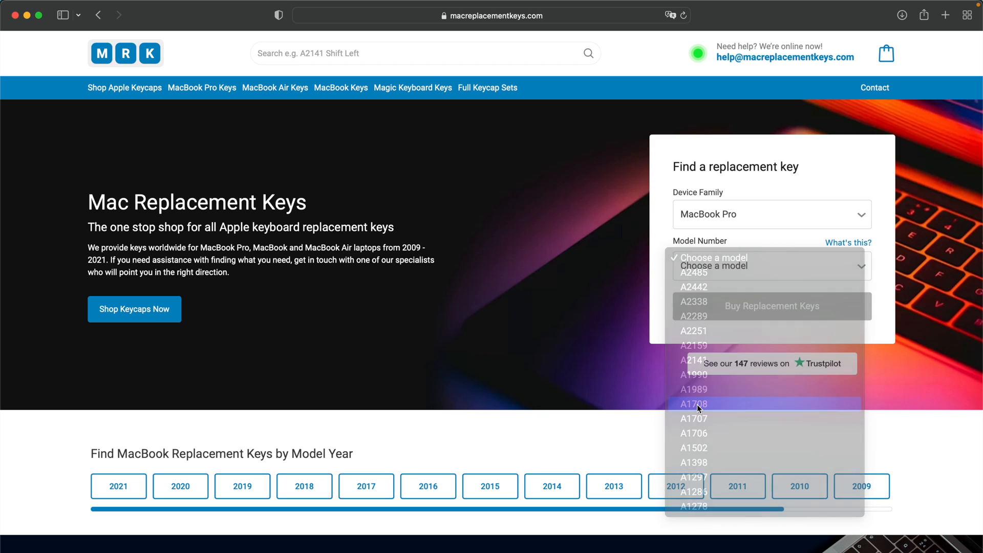
pyautogui.click(693, 404)
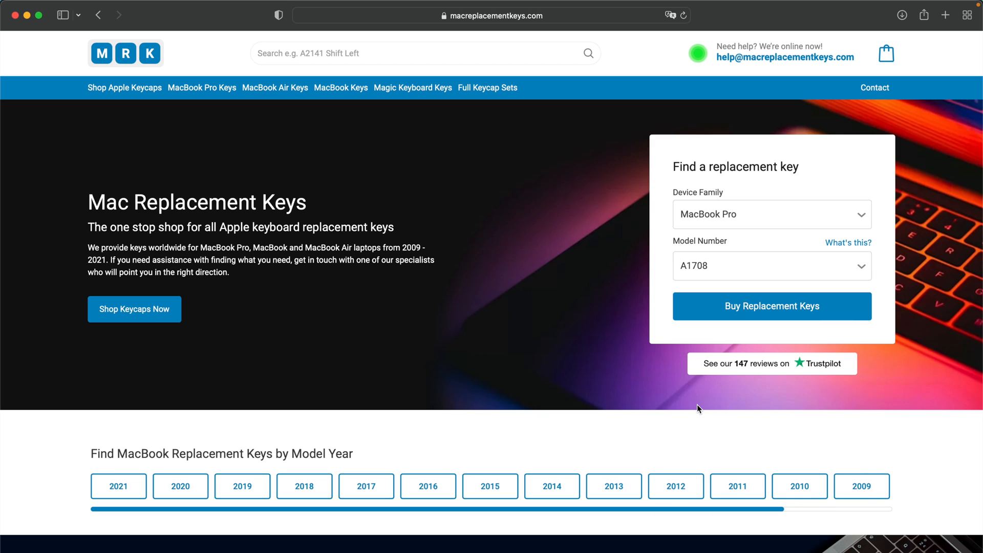
pyautogui.moveTo(702, 408)
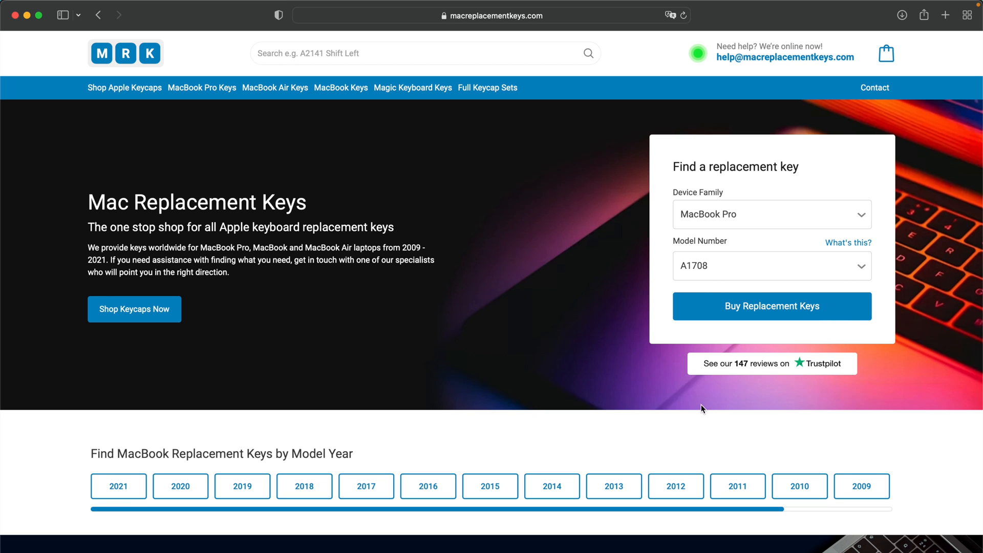
pyautogui.click(848, 242)
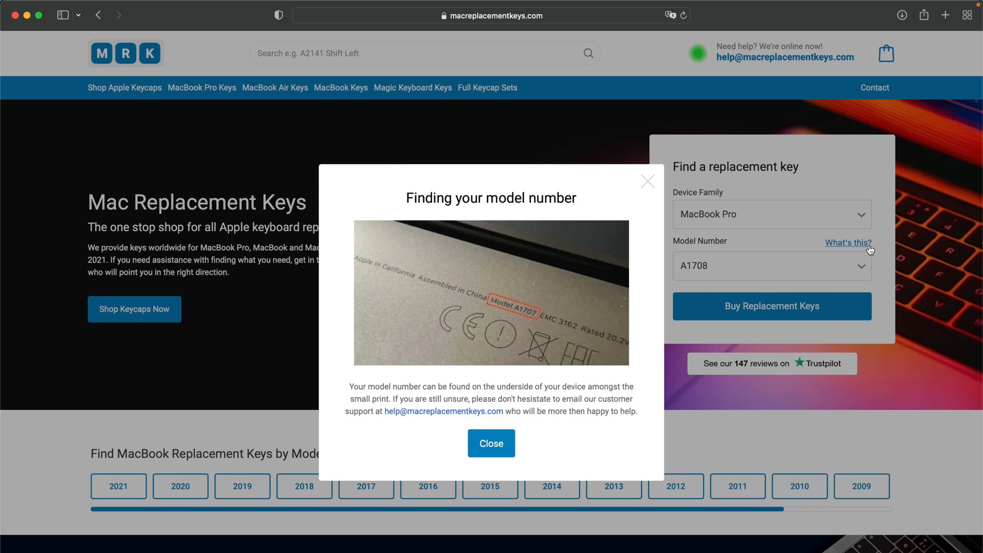
pyautogui.moveTo(522, 321)
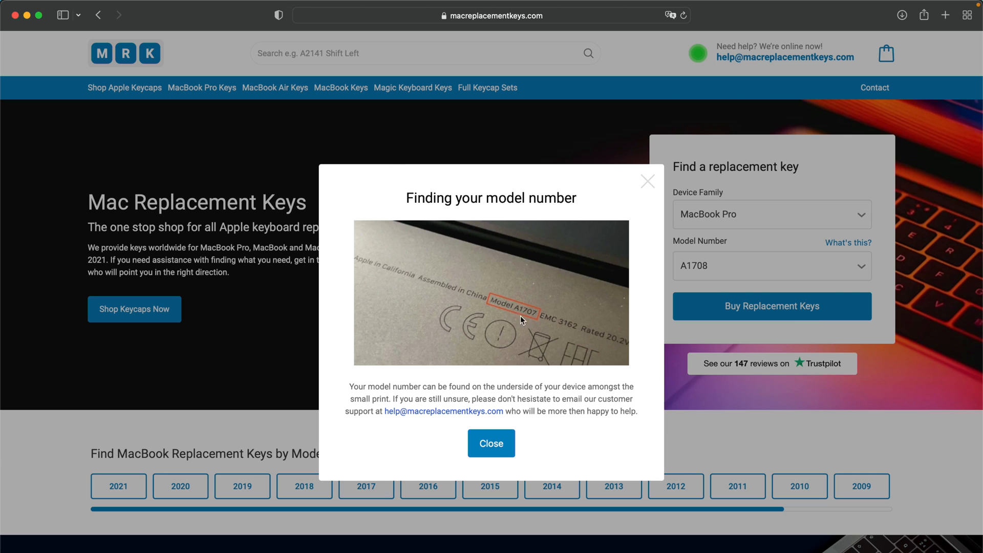
pyautogui.click(491, 443)
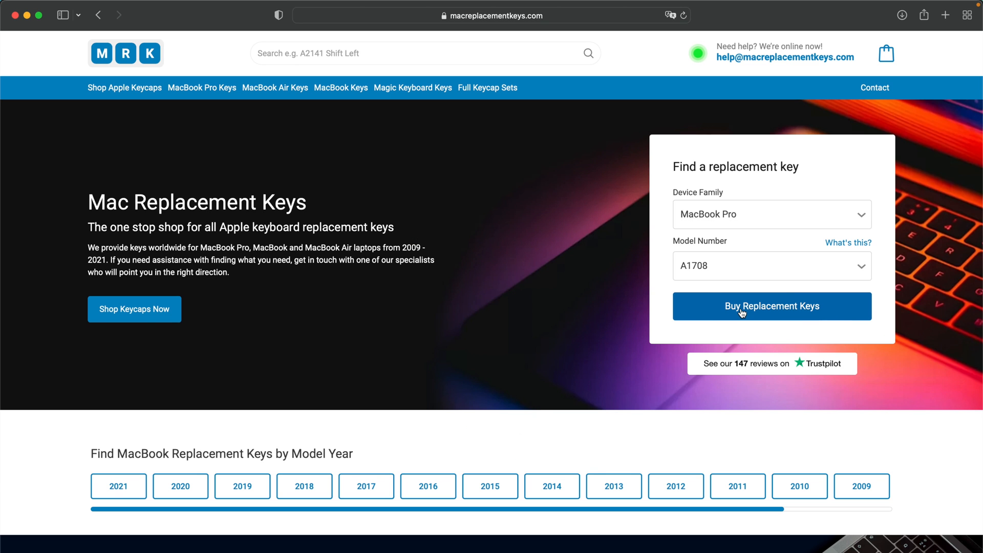
# Open the A1708 UK Layout replacement key page and select the Command Left key (£19.99).
pyautogui.click(771, 306)
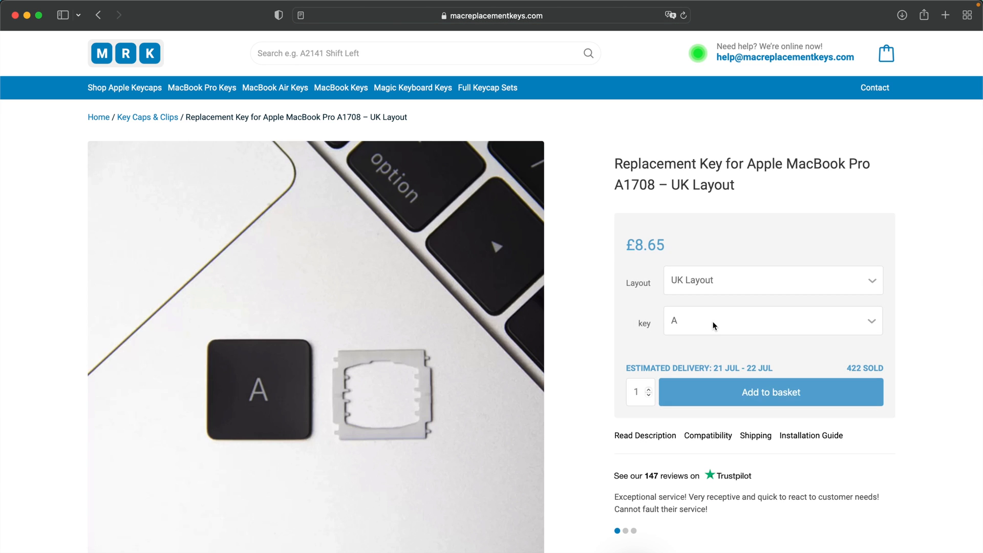
pyautogui.click(770, 321)
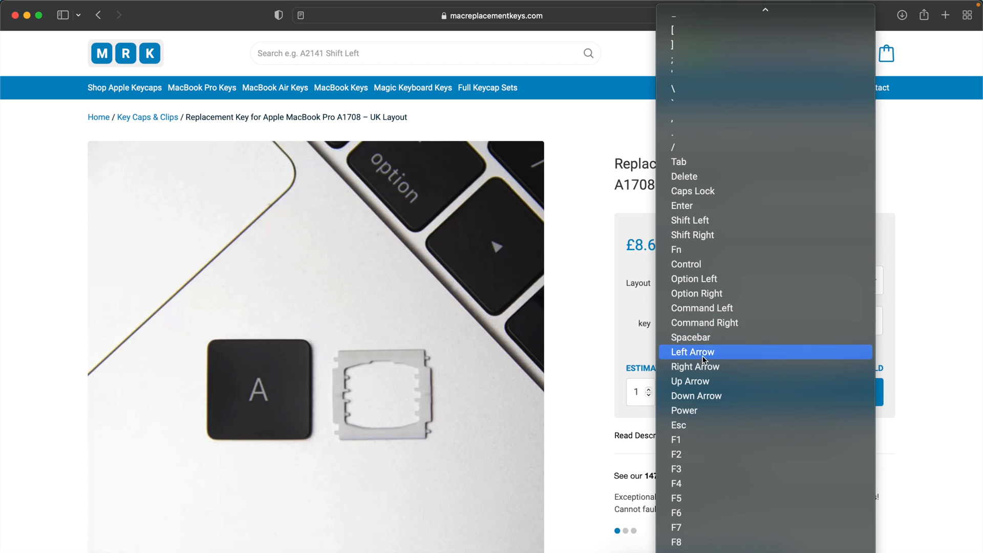
pyautogui.moveTo(712, 322)
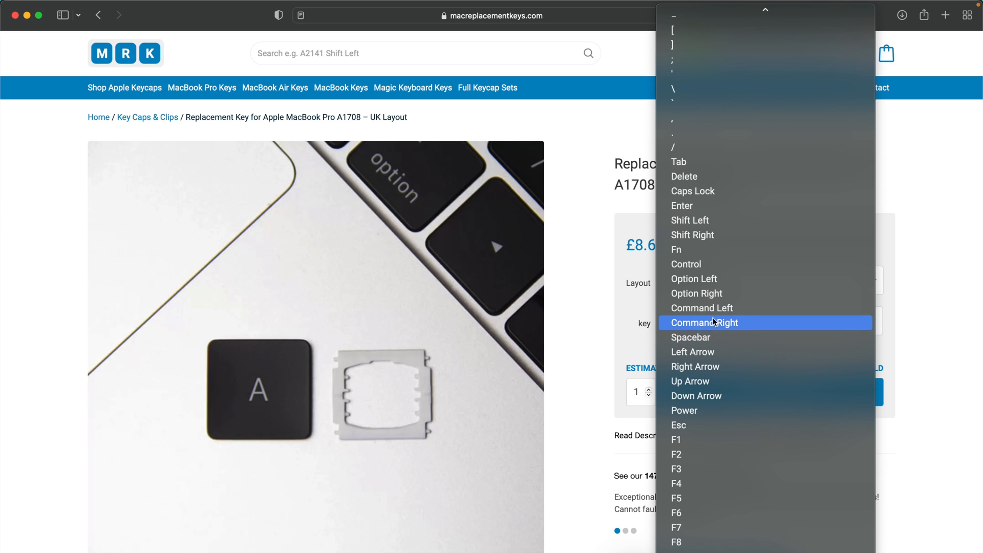
pyautogui.click(690, 337)
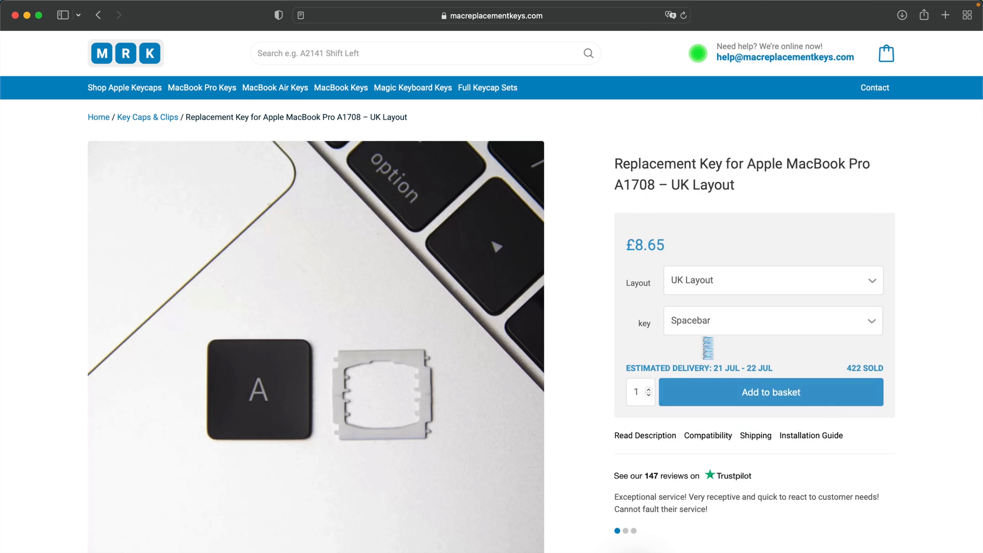
pyautogui.click(770, 320)
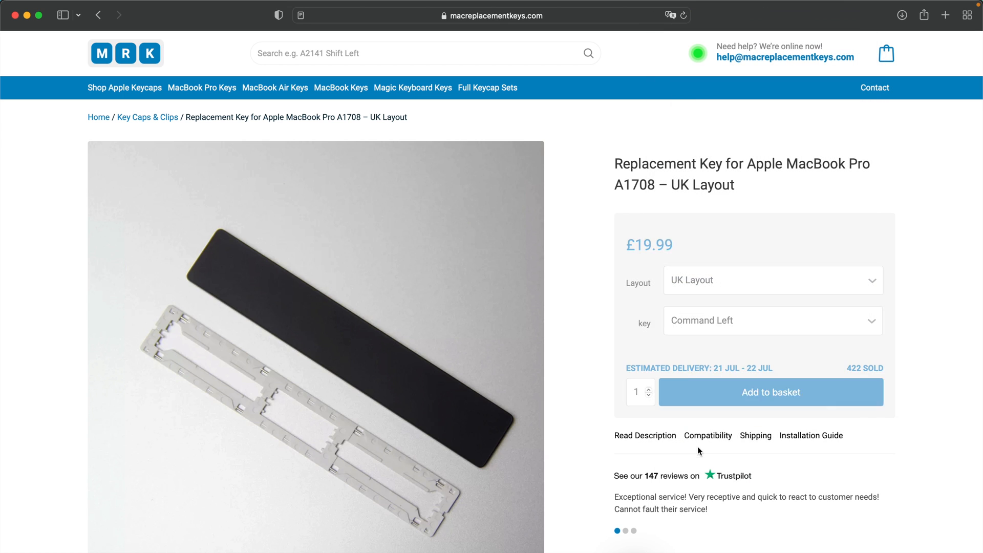
# Add the selected Command Left key to the basket.
pyautogui.click(769, 392)
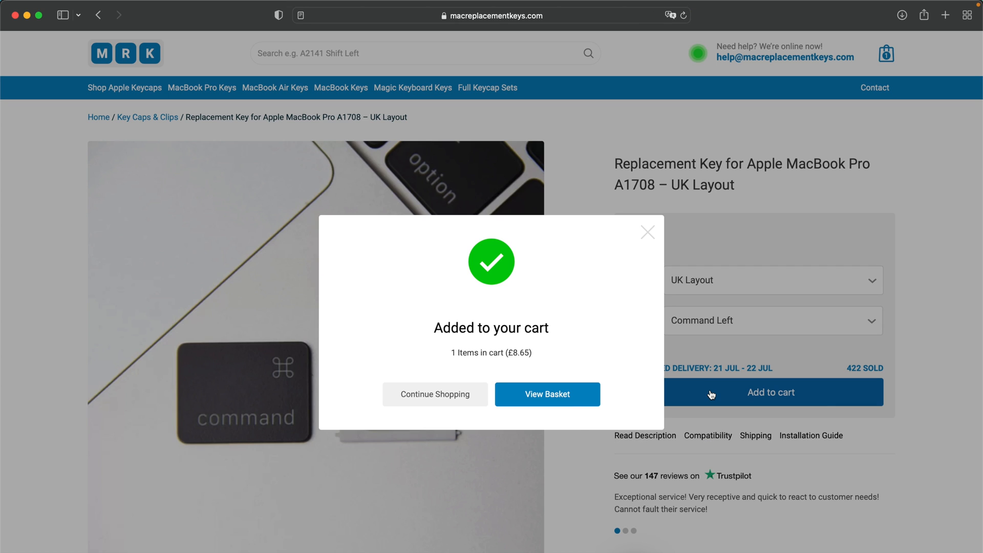
pyautogui.moveTo(673, 297)
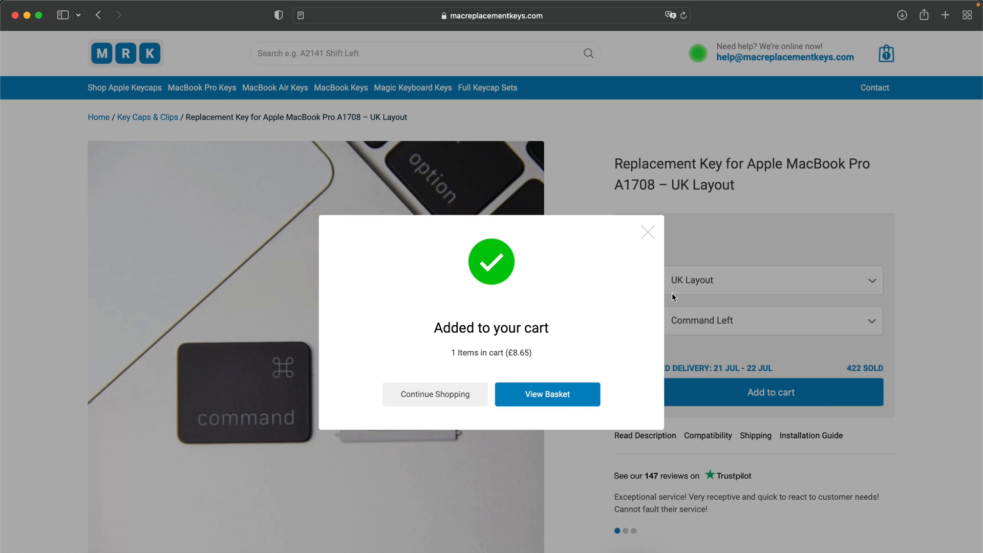
pyautogui.moveTo(653, 242)
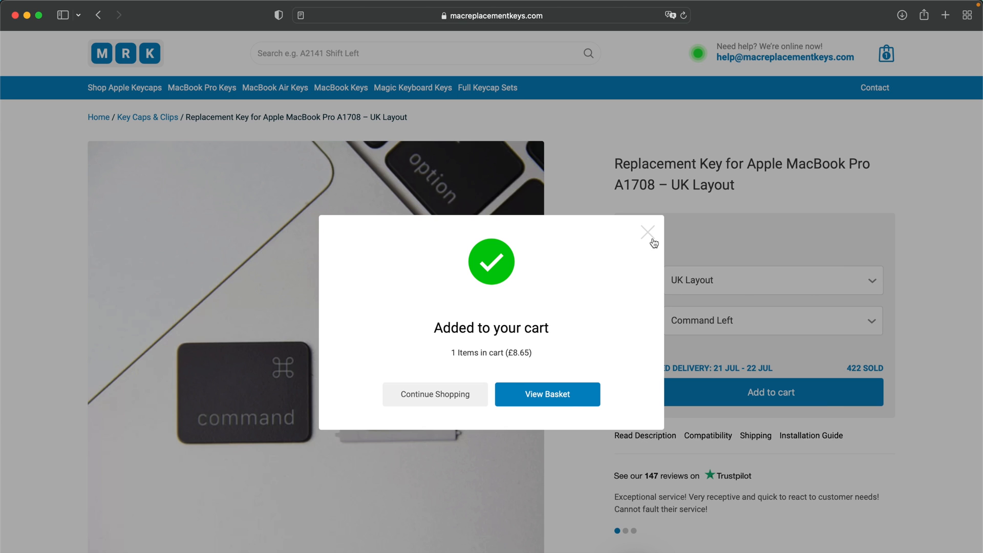